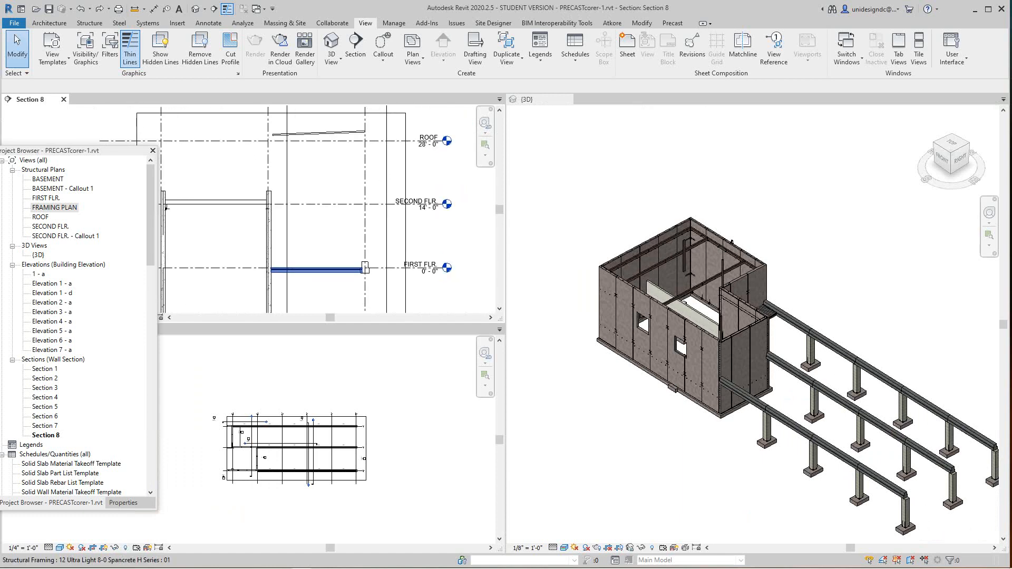
Step: Select the hollow-core plank and set its Start and End Level Offsets to 1' 1"
left_click(310, 269)
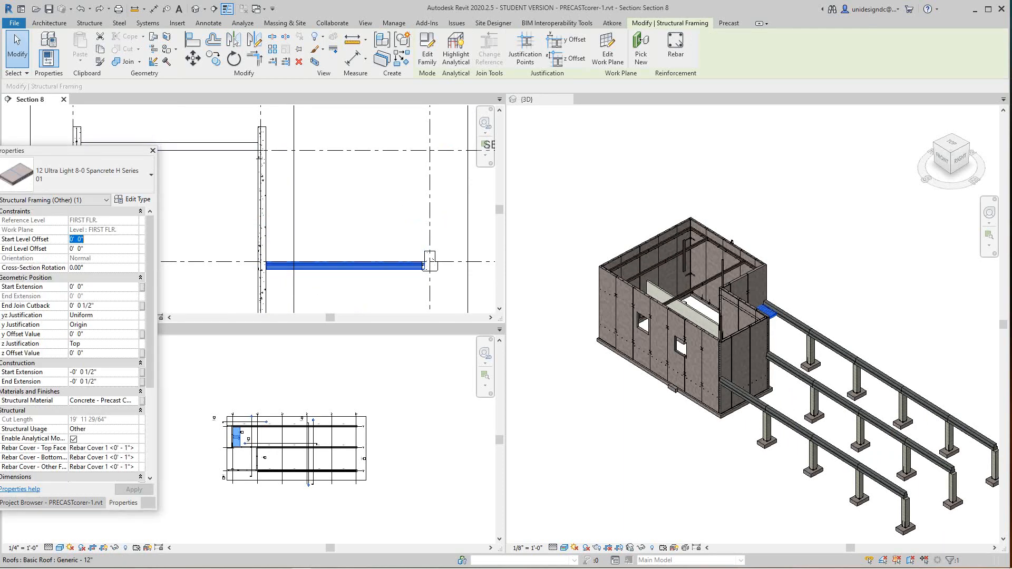
type("1")
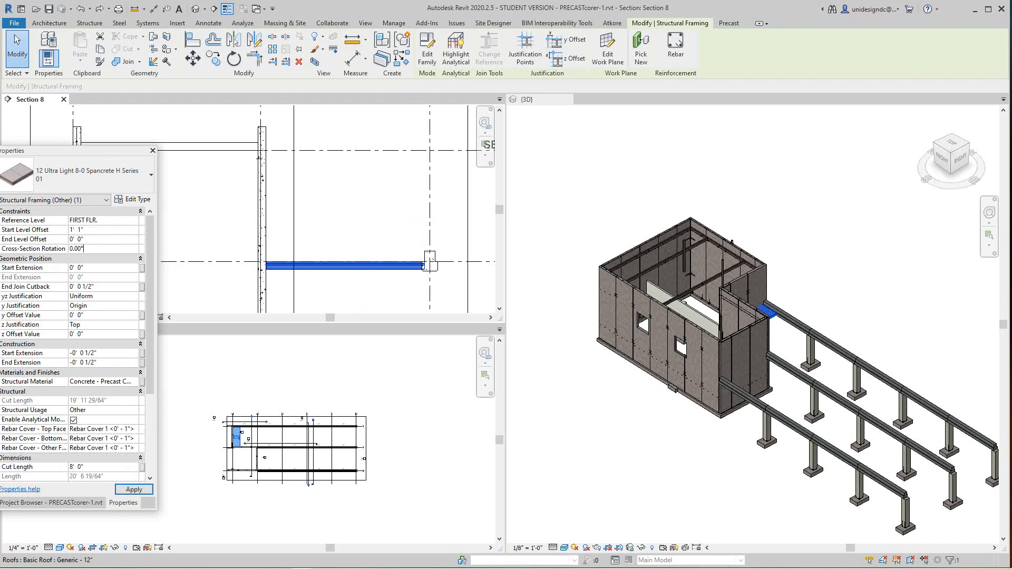
left_click(103, 239)
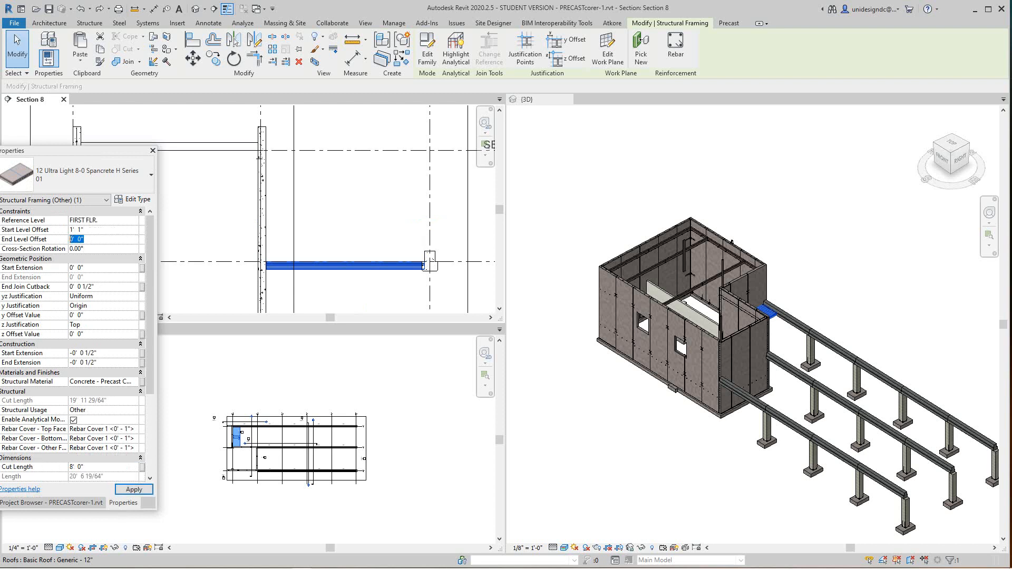
type("1' 1\"")
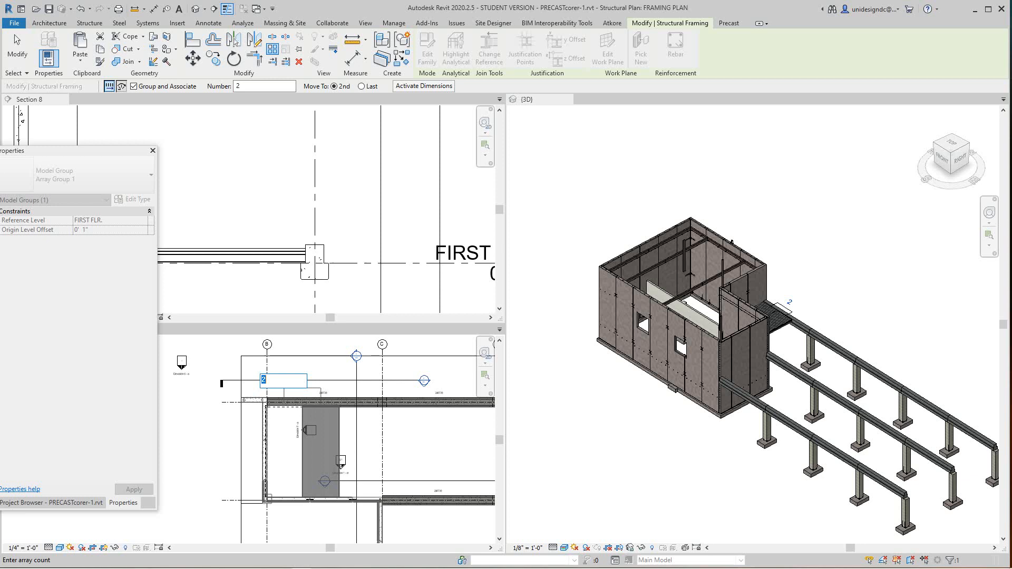
Step: Start an array of the plank with a count of 15, then cancel it
type("15")
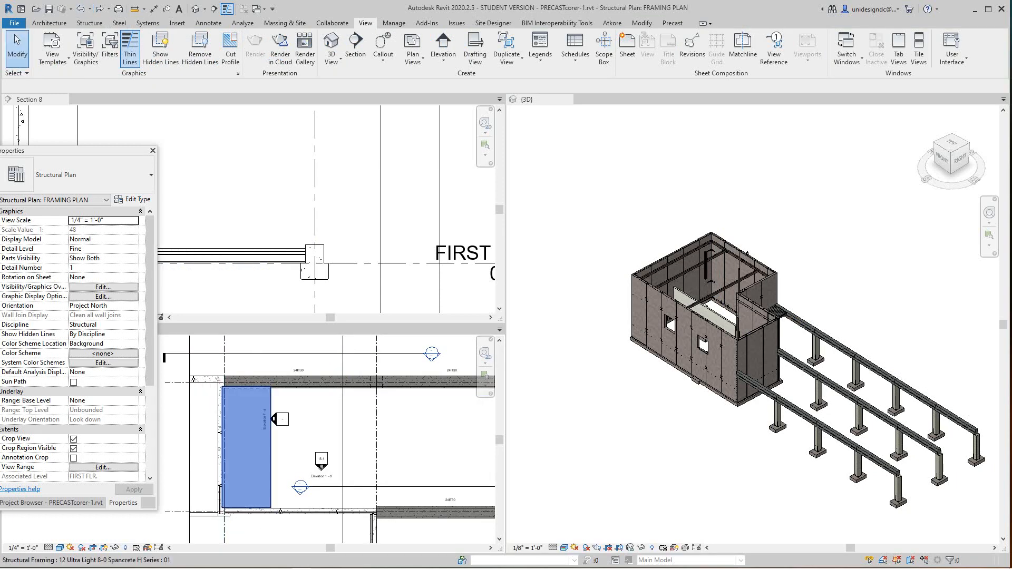
Step: Array the plank linearly into 16 copies across the bay between beams 1 and 2
left_click(778, 313)
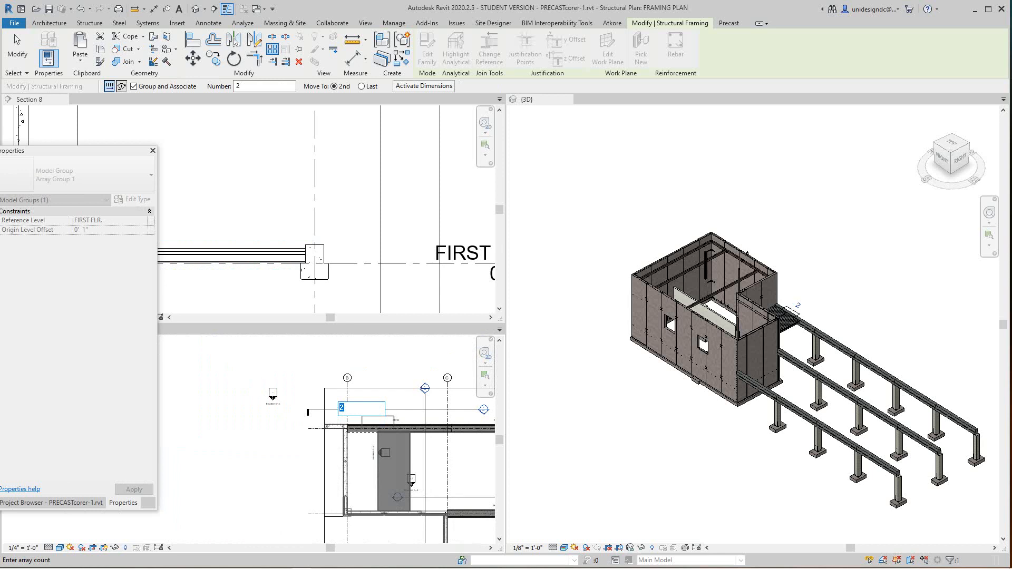
type("16")
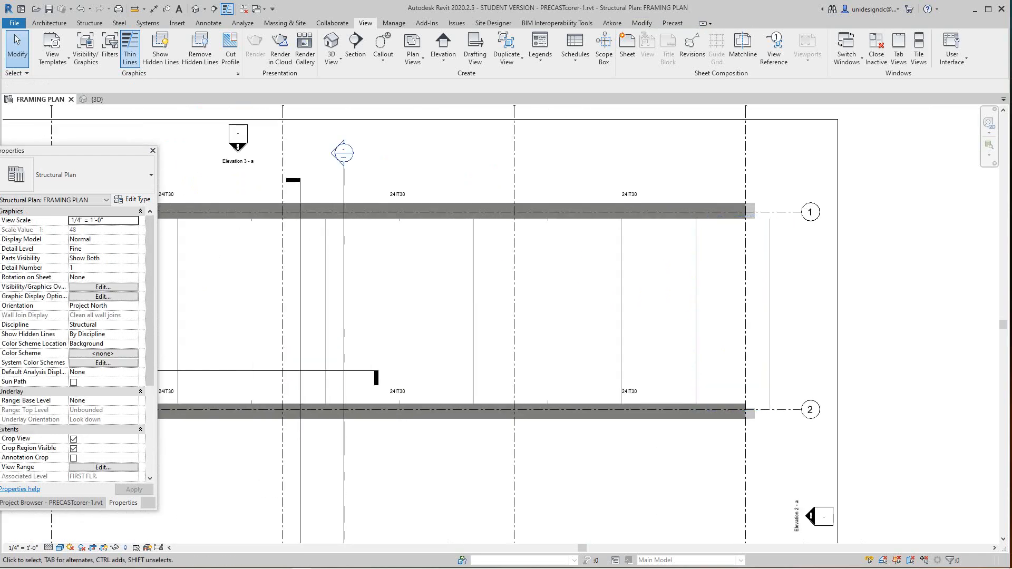
Step: Move the overhanging last plank into the bay below gridline 2
left_click(726, 310)
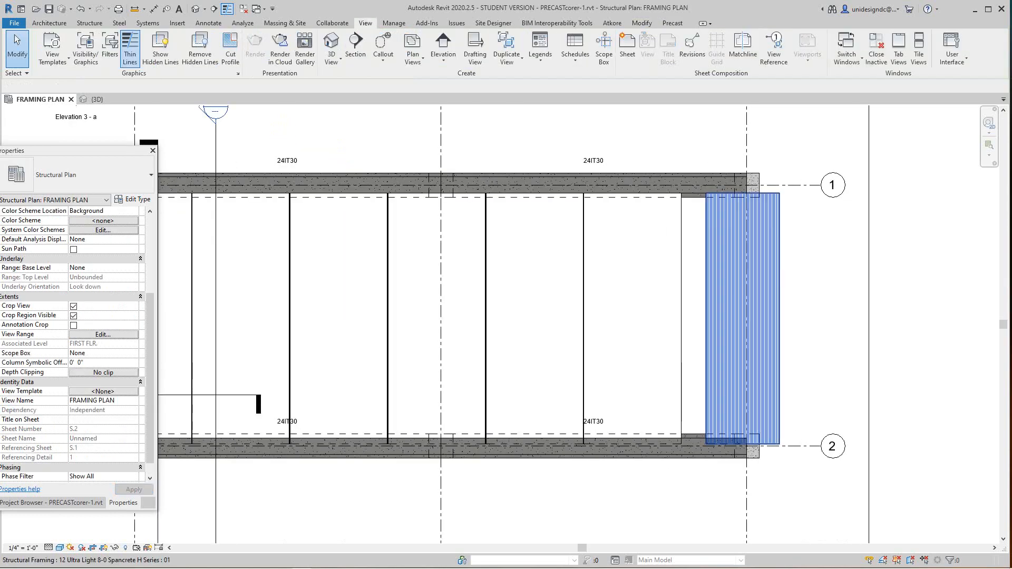
left_click(735, 310)
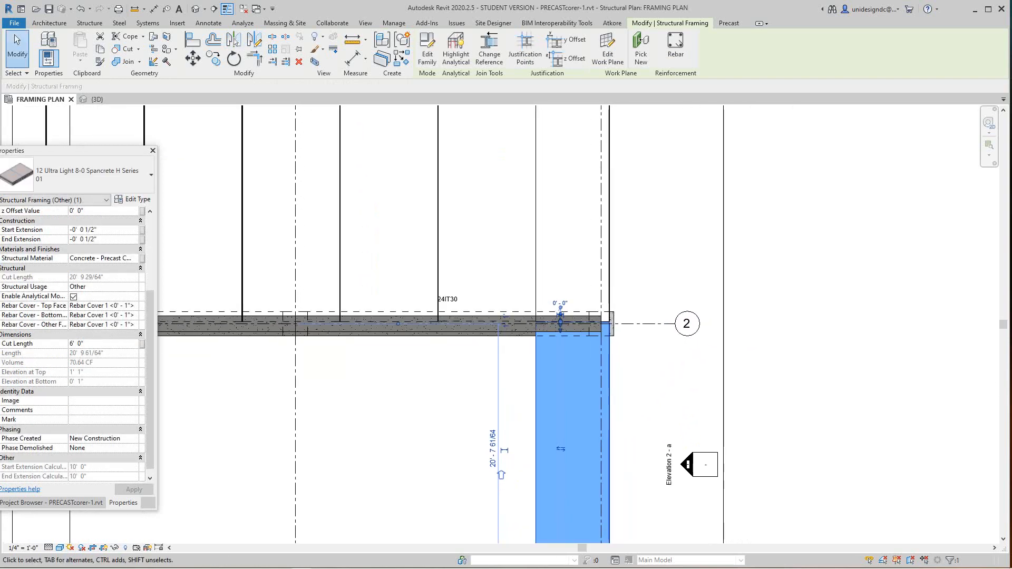
Step: Delete the stray plank below gridline 2 and zoom to fit the framing plan
scroll("down", 3)
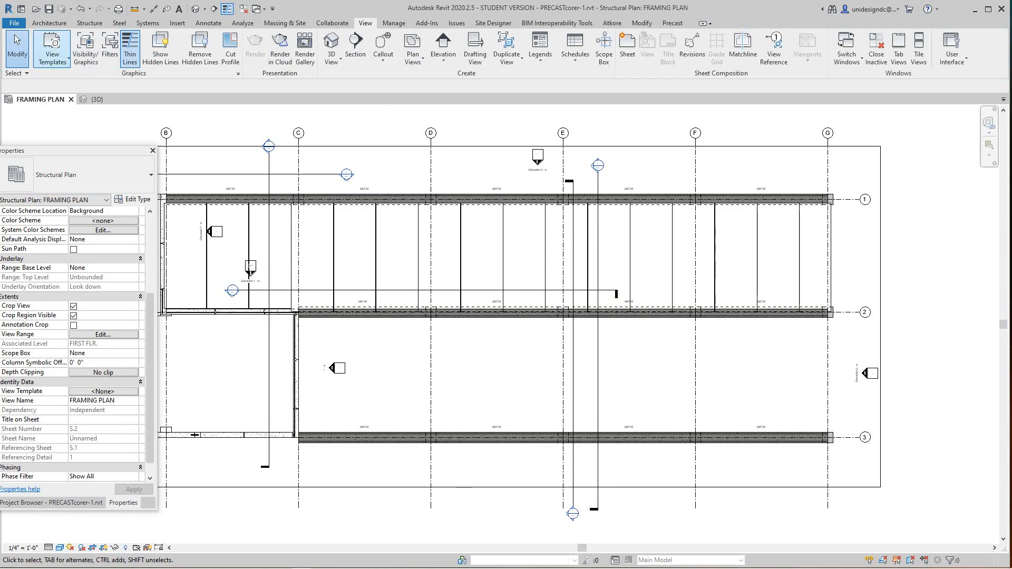
left_click(89, 22)
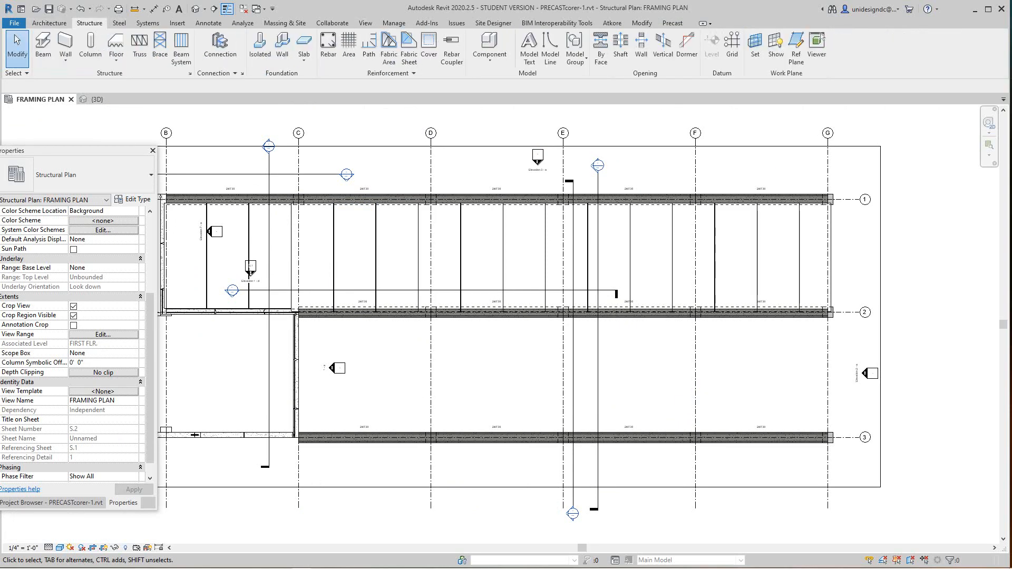
Step: Place a Spancrete plank at the left end of the 2–3 bay with Start Extension 1.1
left_click(42, 49)
type("1 1")
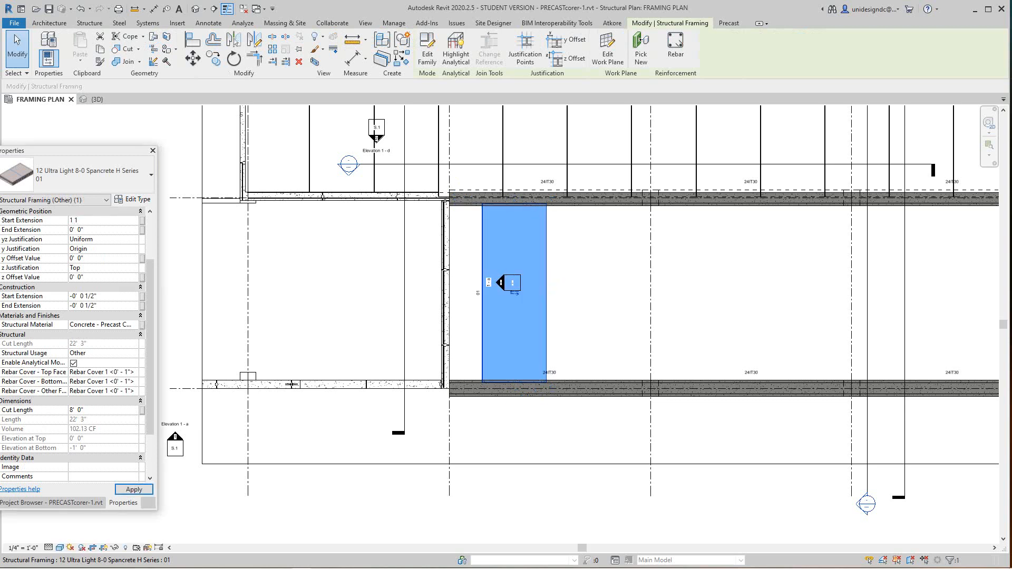
left_click(104, 230)
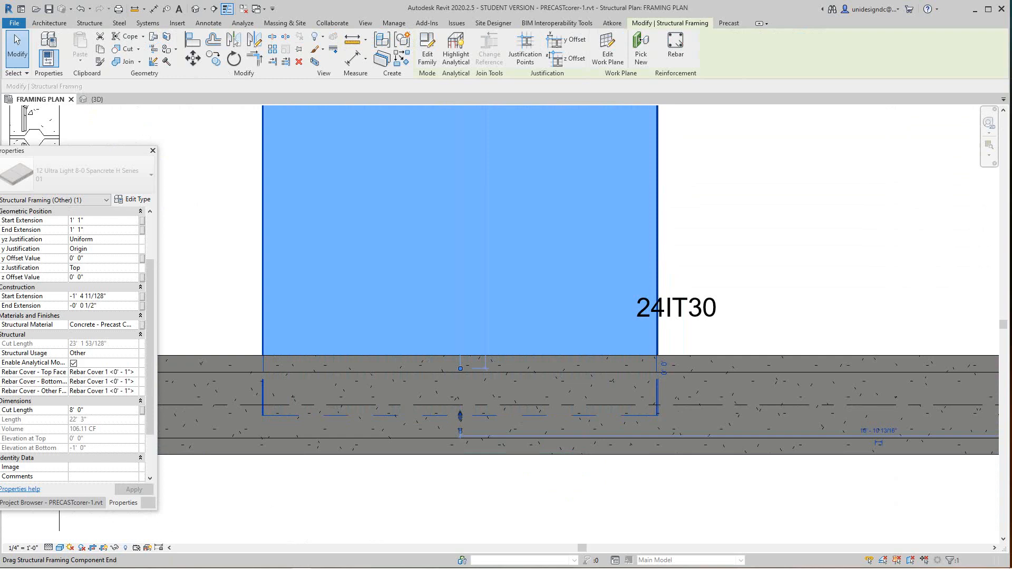
Step: Set Disallow Join on the plank end where it meets the beam
right_click(460, 370)
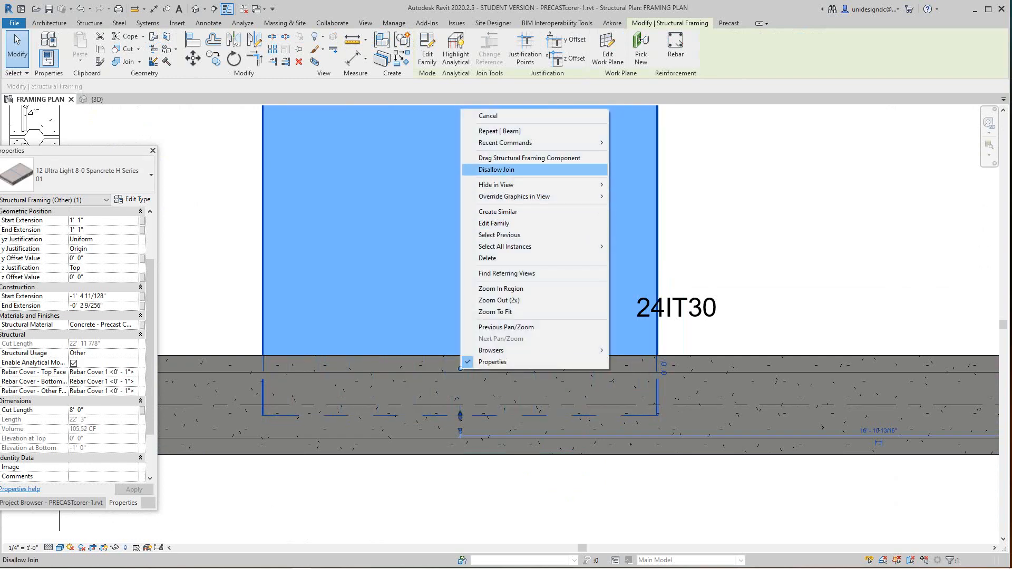
left_click(495, 168)
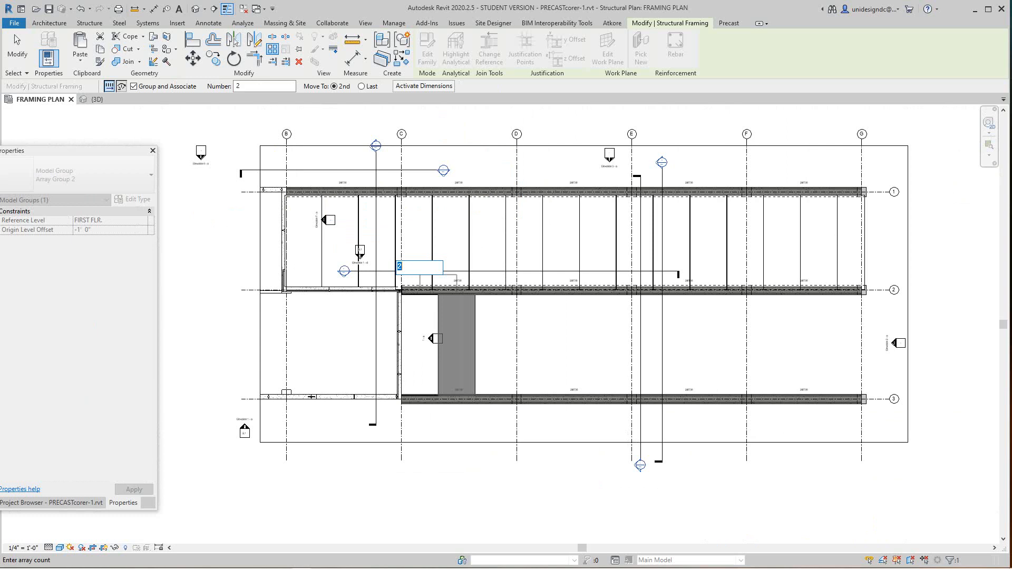
Step: Array the plank into 14 copies filling the bay between gridlines 2 and 3
type("14")
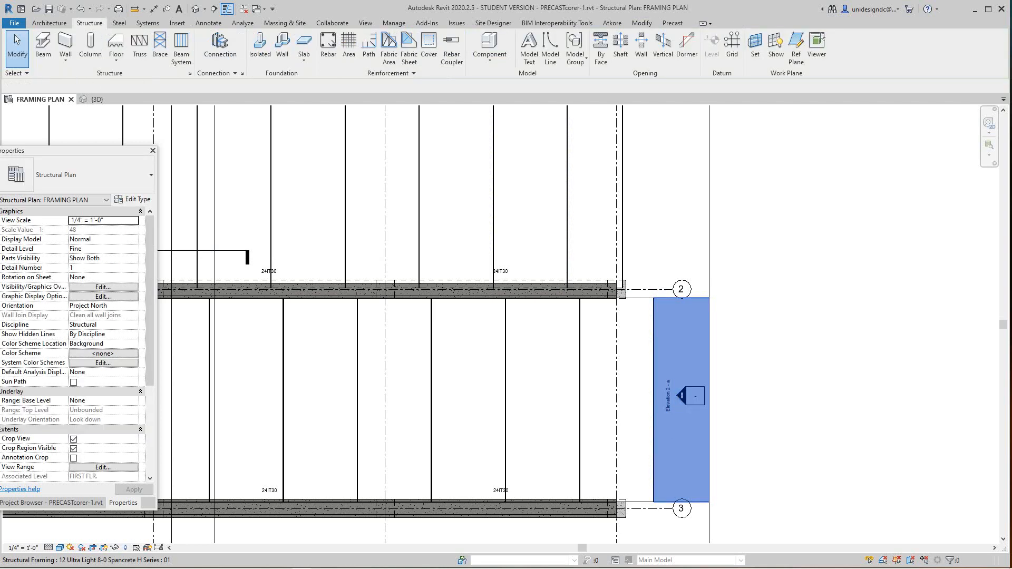
Step: Delete the surplus plank beyond the beam ends and zoom to fit both filled bays
left_click(678, 397)
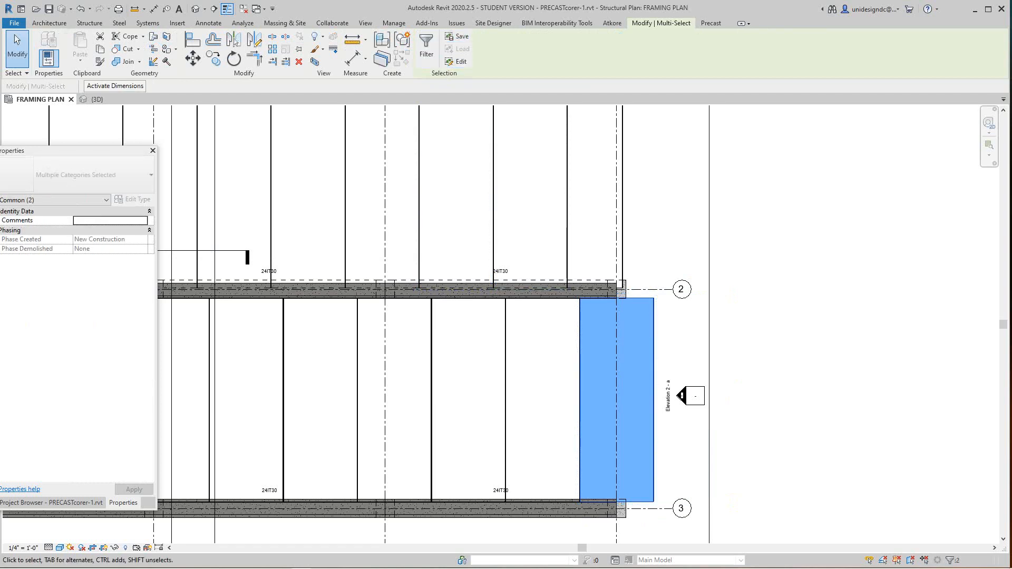
left_click(617, 401)
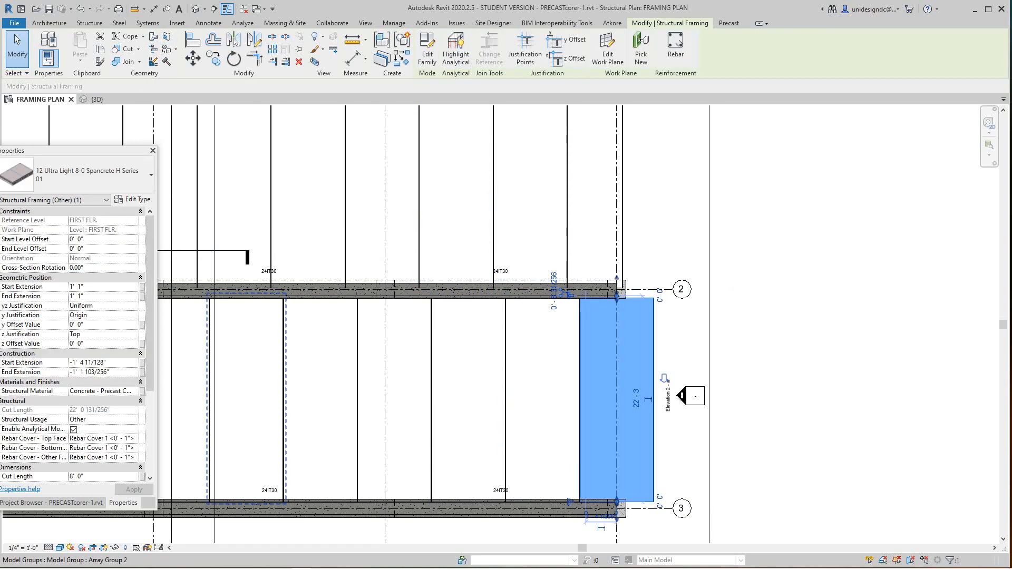
scroll("down", 3)
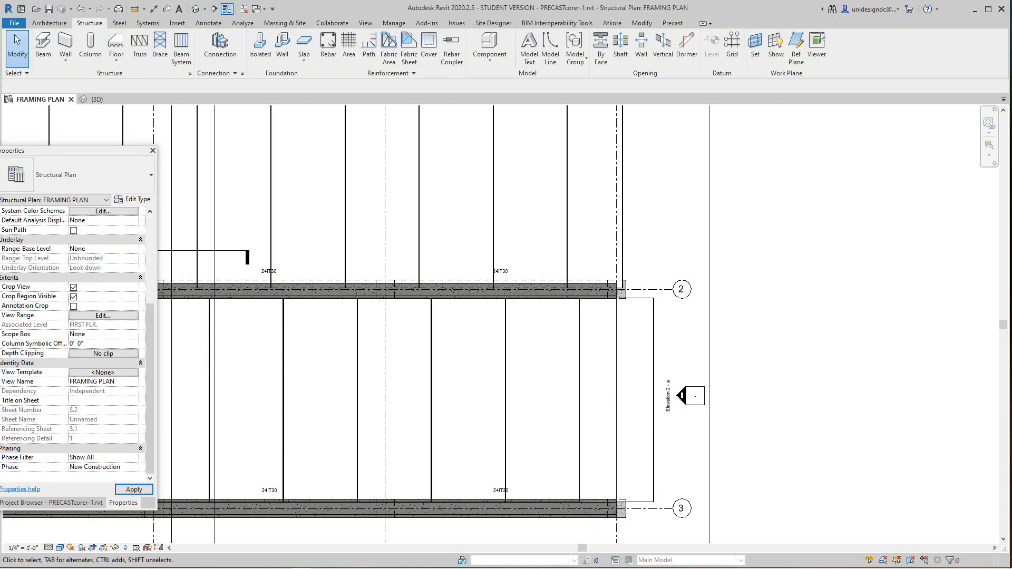
left_click(633, 400)
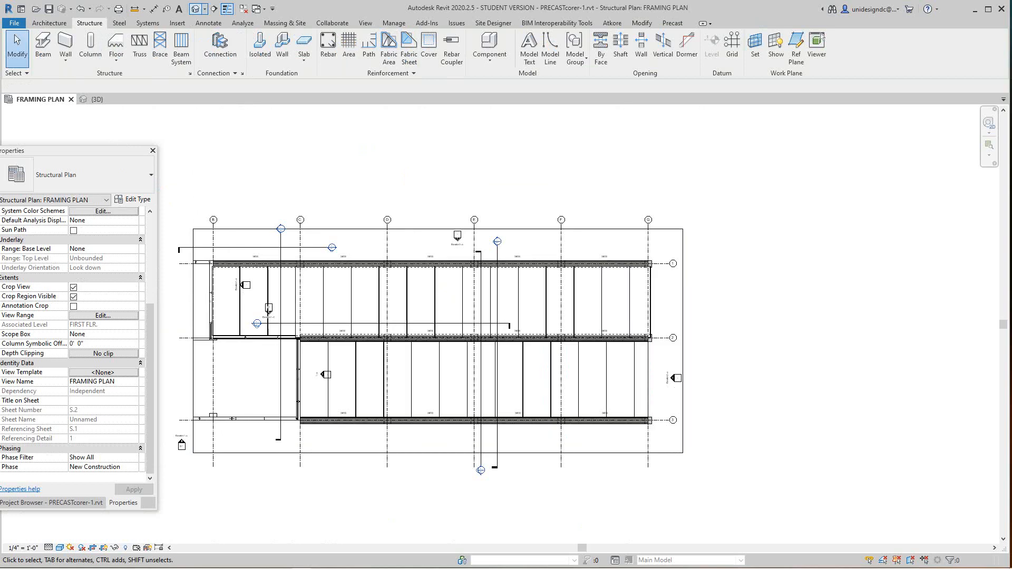
Step: Inspect the planked floor on beams and columns in the {3D} view, then return to the plan
left_click(96, 99)
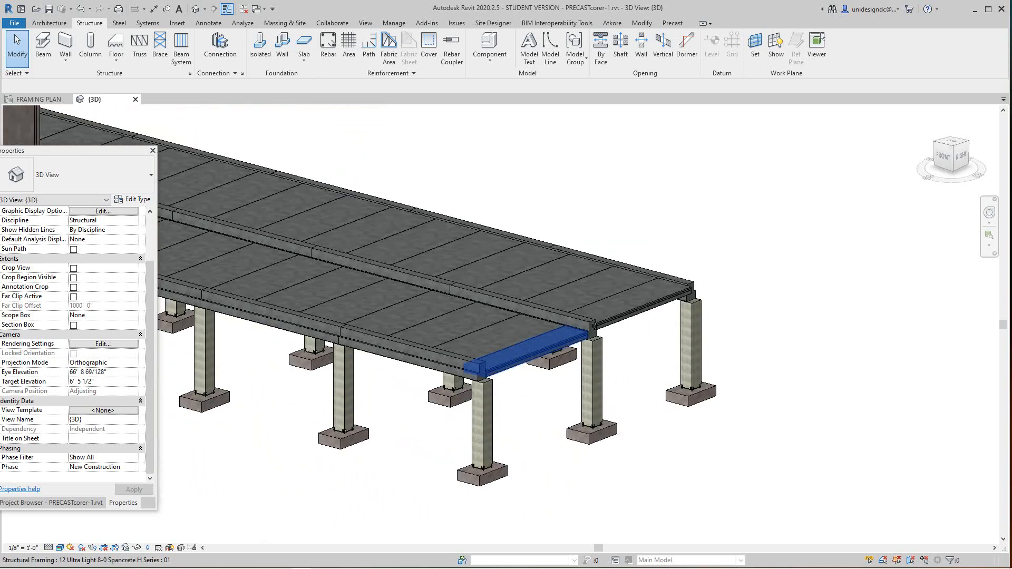
left_click(511, 358)
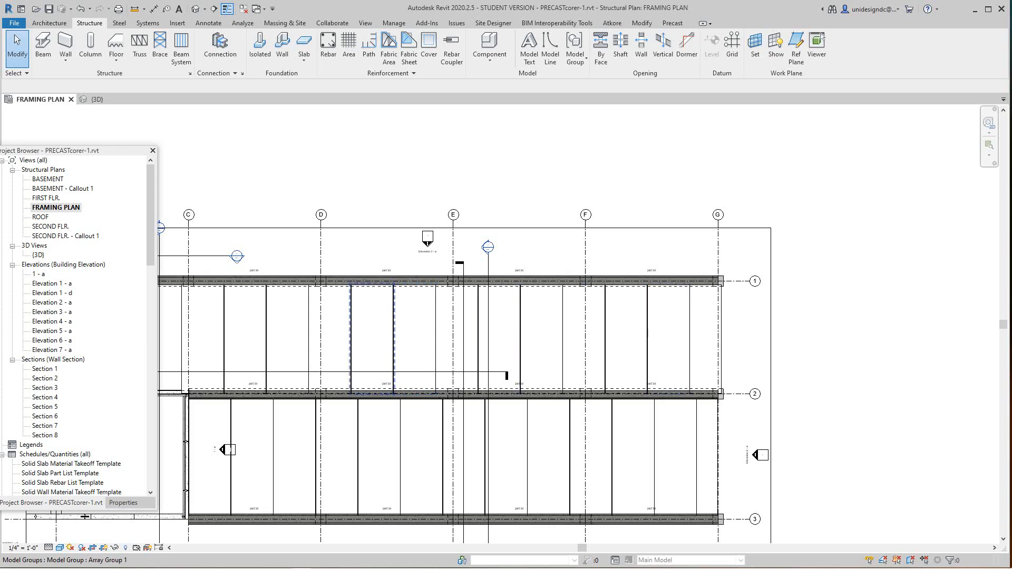
Step: Select the plank between grids D and E and start an Opening By Face sketch on it
left_click(372, 335)
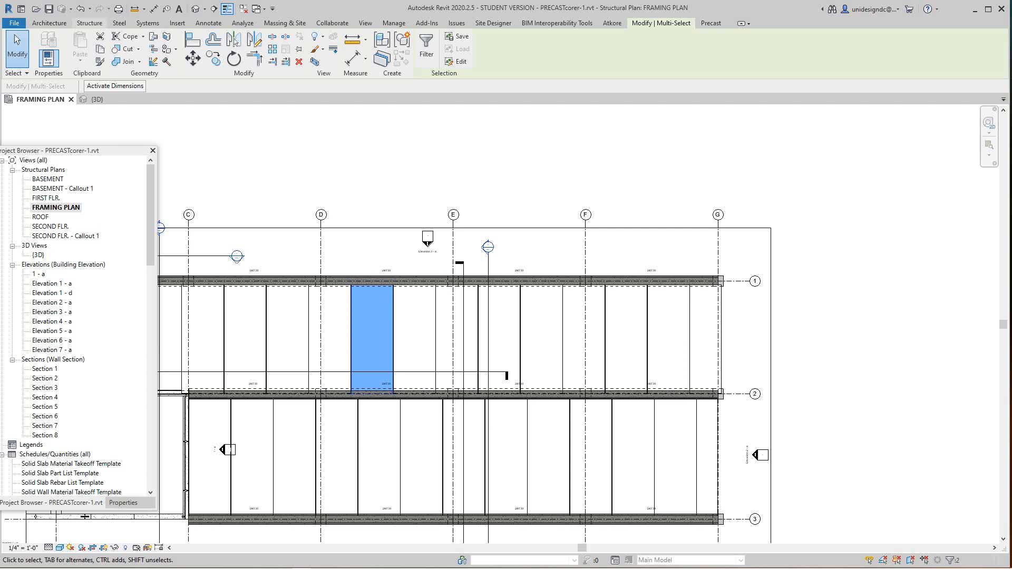
left_click(88, 22)
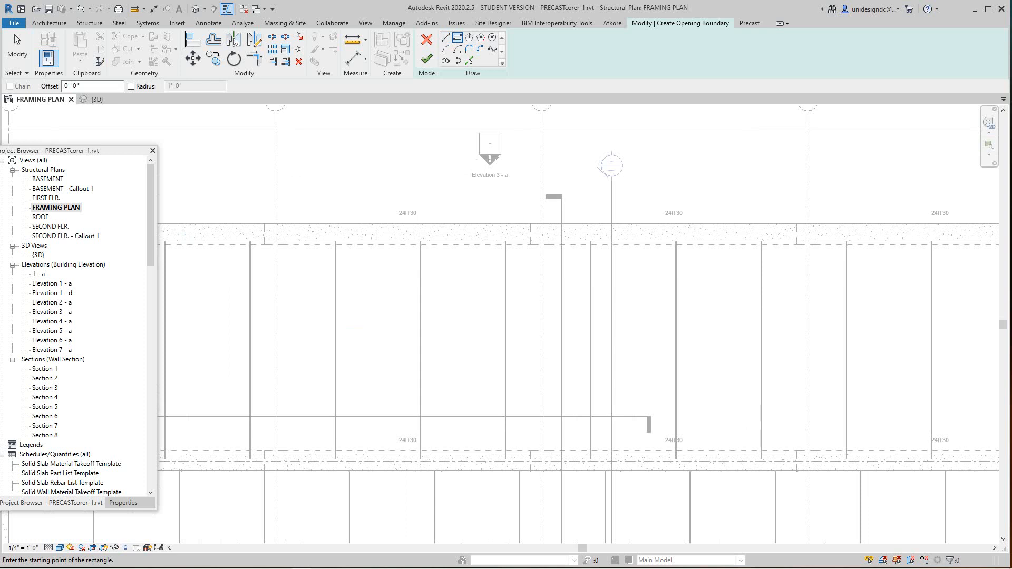
Step: Sketch the 4'-8" by 8'-6" rectangle, finish the opening, and check the hole in the {3D} view
left_click_drag(357, 295, 407, 388)
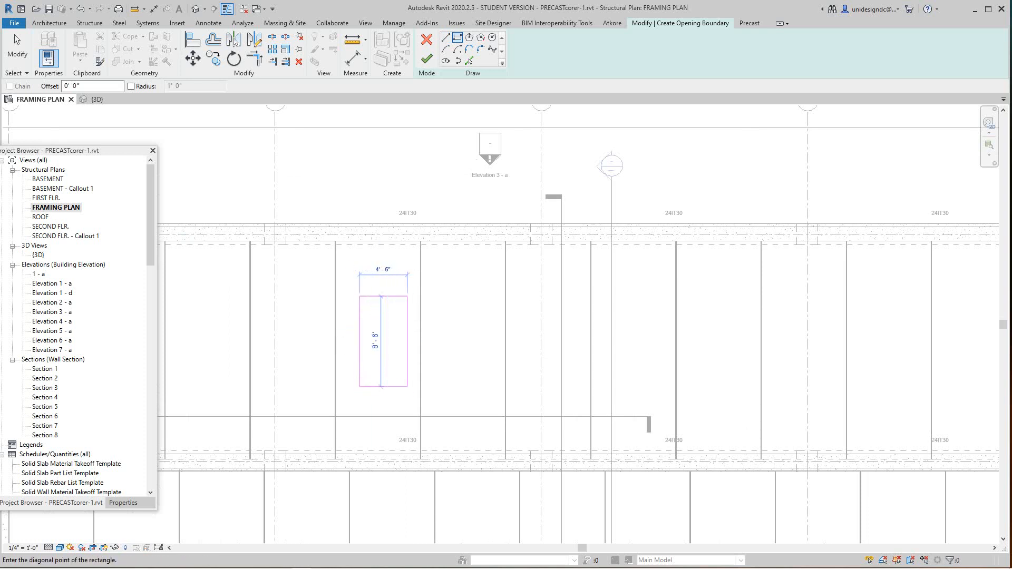
left_click(406, 365)
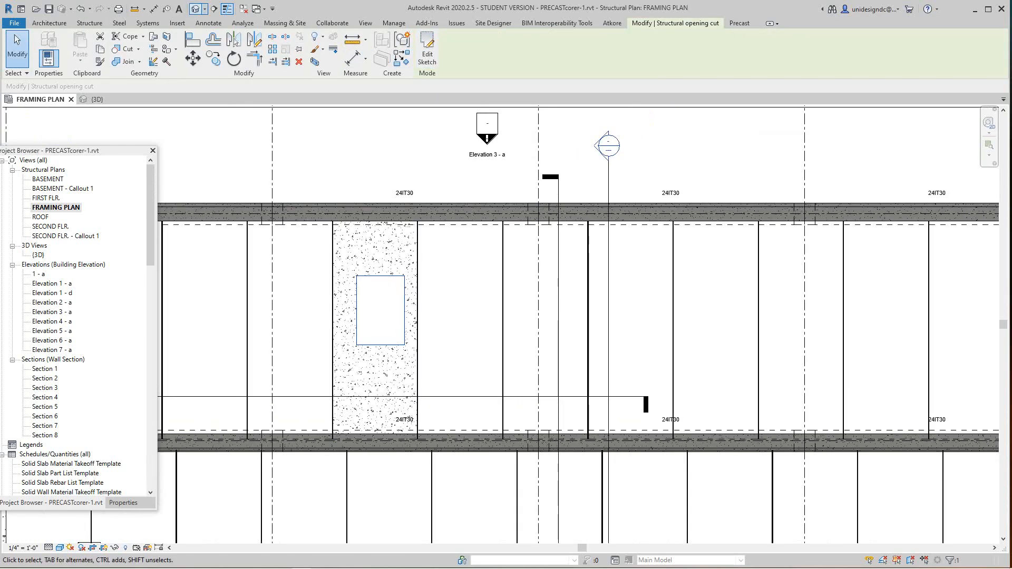
left_click(94, 100)
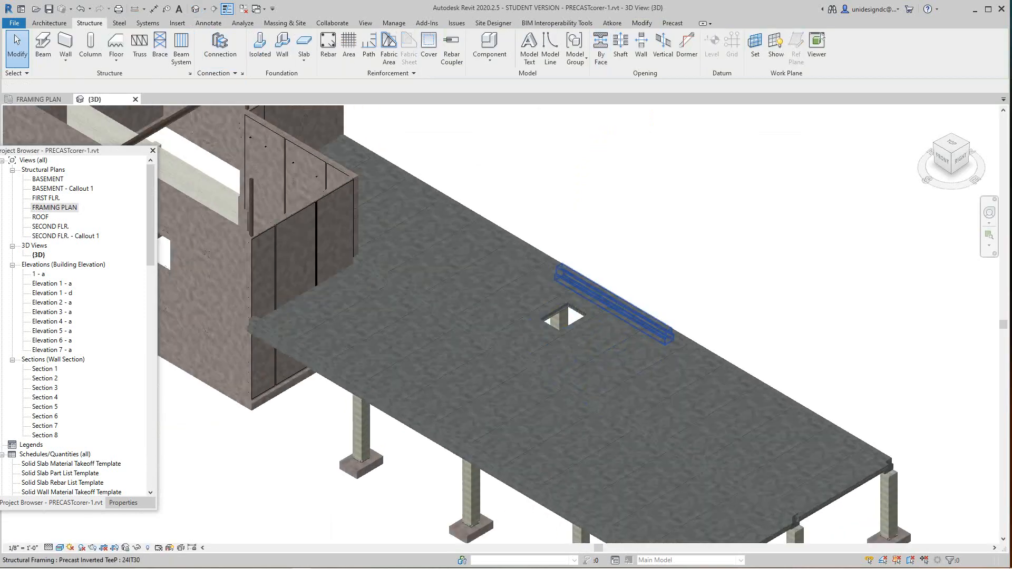